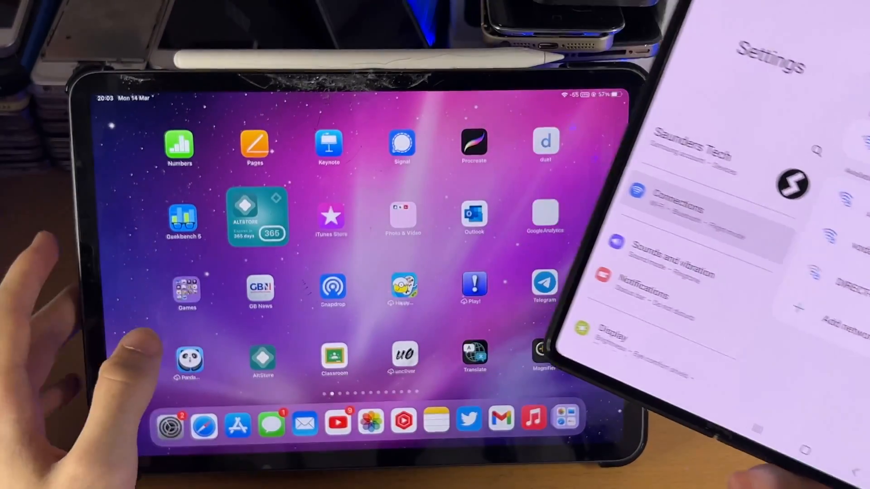
Check the iPad's Wi-Fi is on TP-Link_0909 and launch the Android tablet's browser
left_click(169, 424)
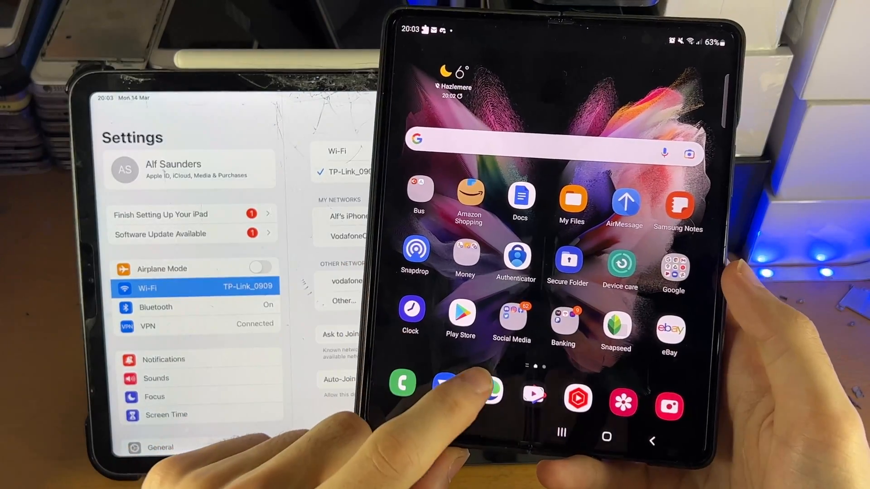
left_click(415, 251)
type("snapdro")
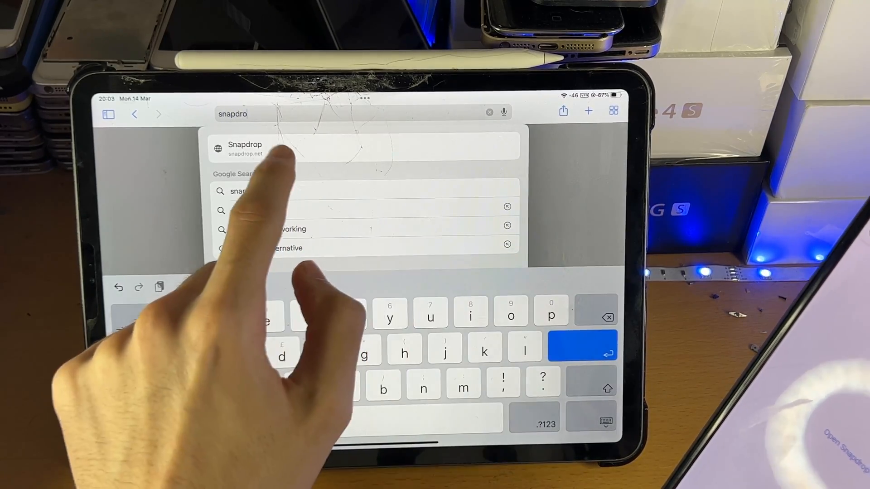
Load snapdrop.net in the browser on both the iPad and the Android tablet
left_click(245, 149)
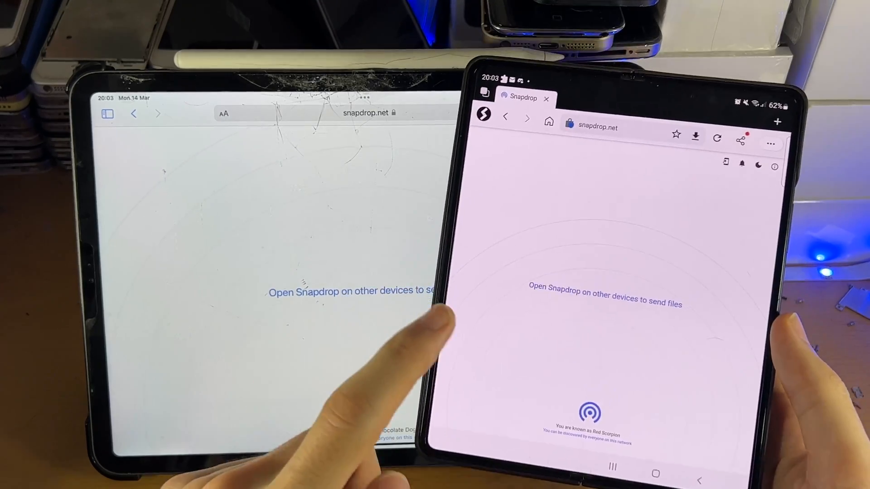
double_click(551, 290)
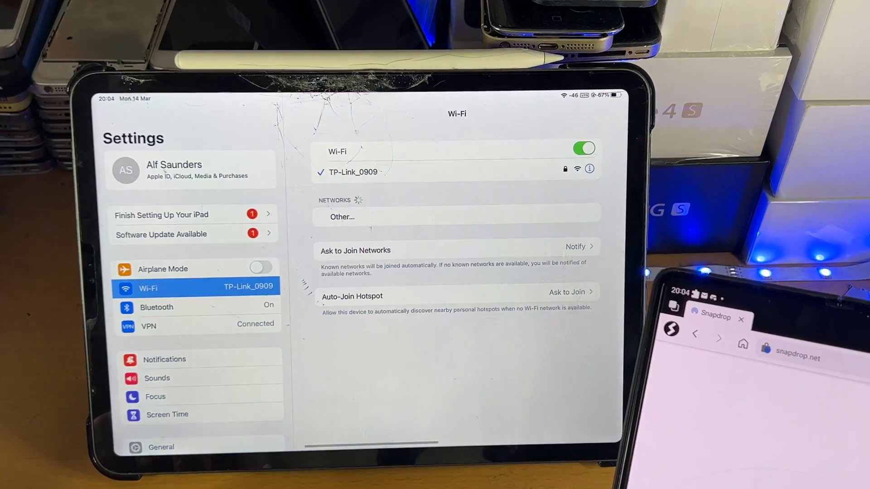
Open the VPN page and the WireGuard profile's info in iPad Settings
left_click(148, 326)
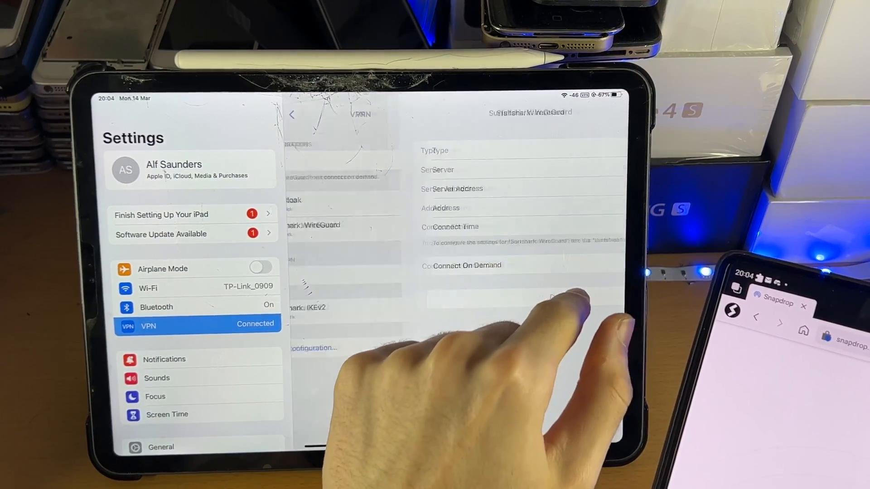
left_click(148, 289)
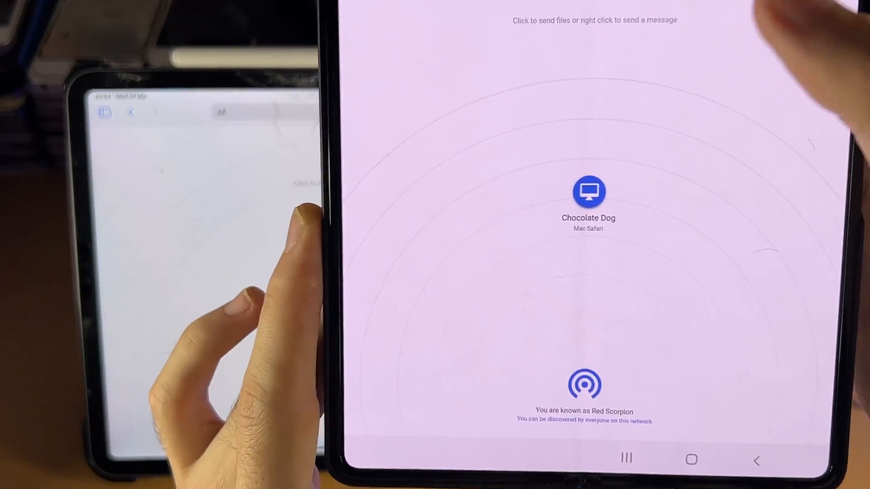
Send the first Camera photo from the Android tablet to Chocolate Dog
left_click(589, 191)
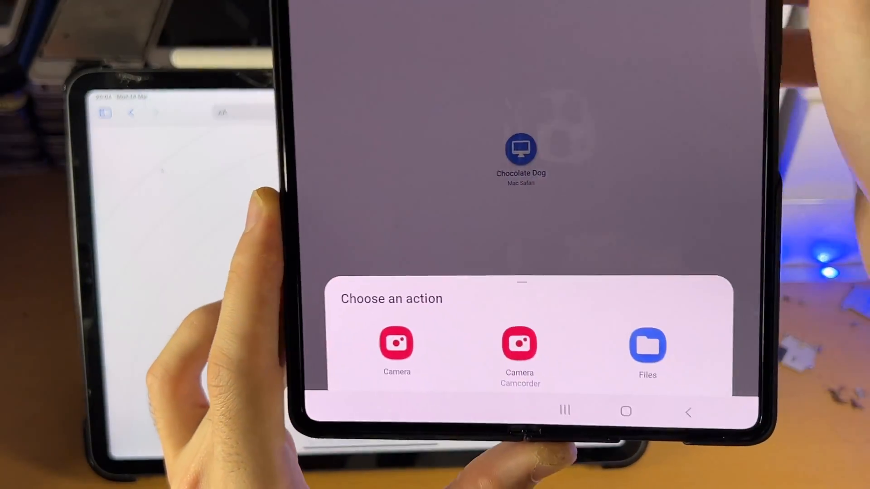
left_click(647, 350)
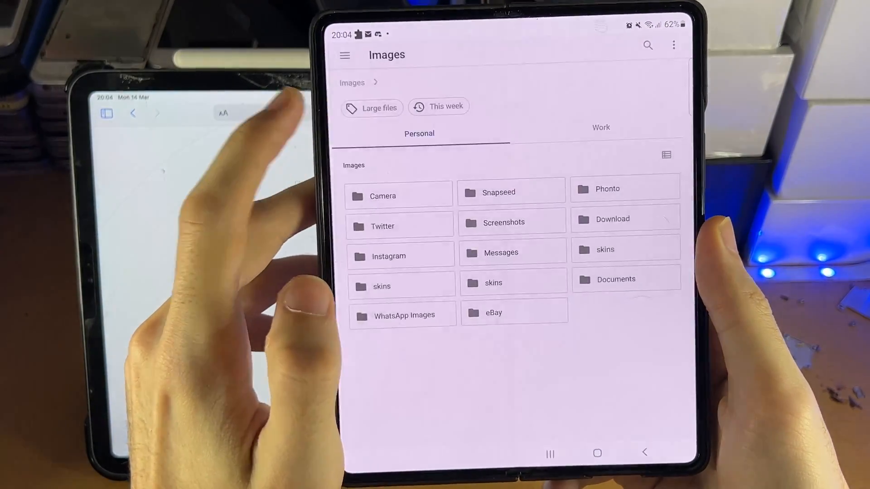
left_click(382, 195)
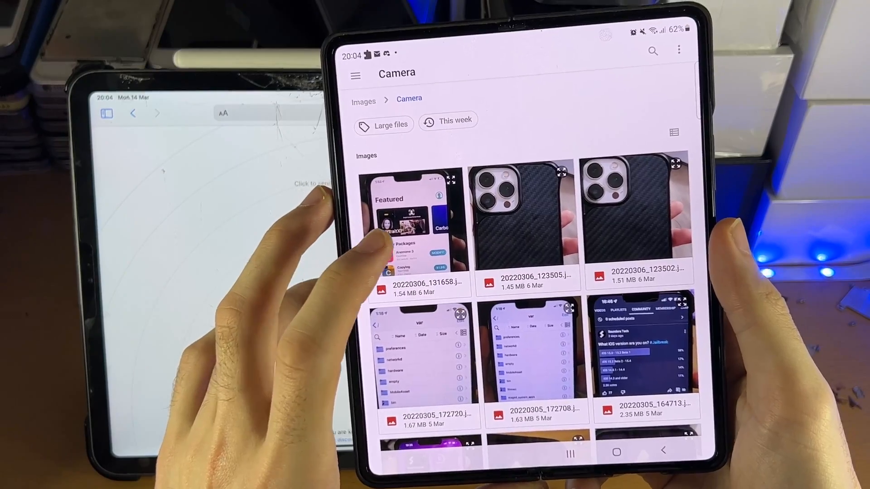
left_click(418, 231)
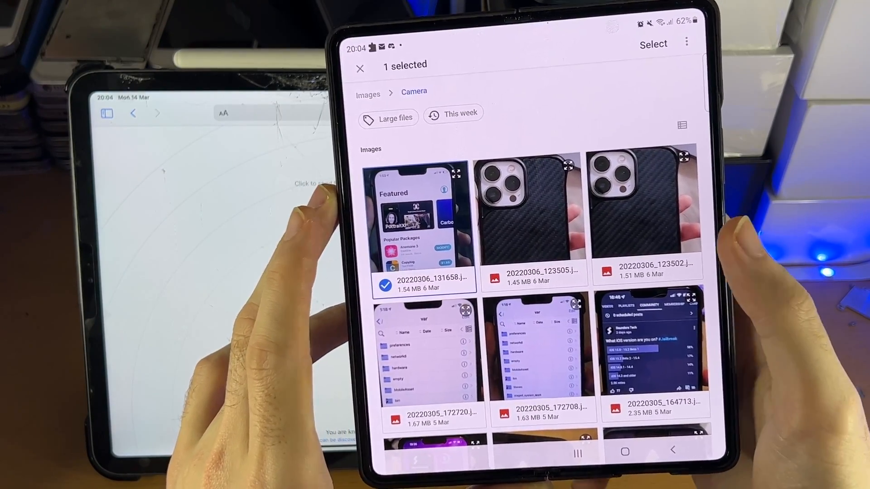
left_click(687, 43)
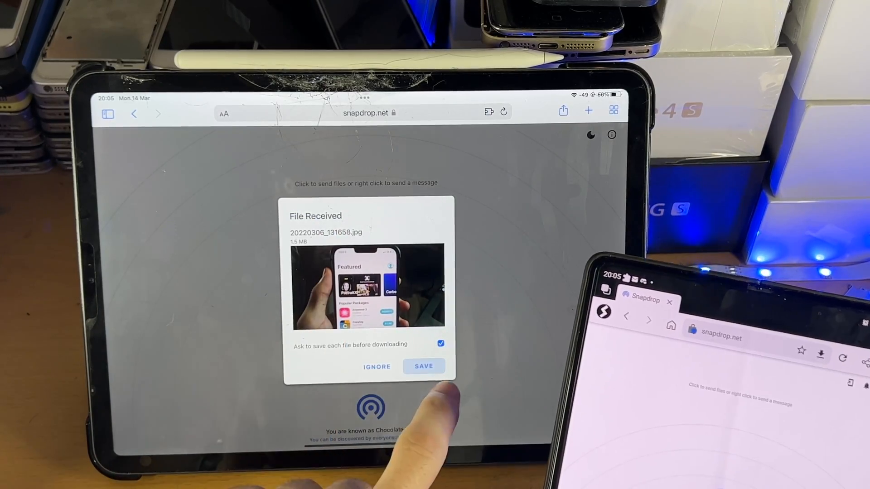
Download 20220306_131658.jpg on the iPad and preview it from Safari's downloads list
left_click(425, 366)
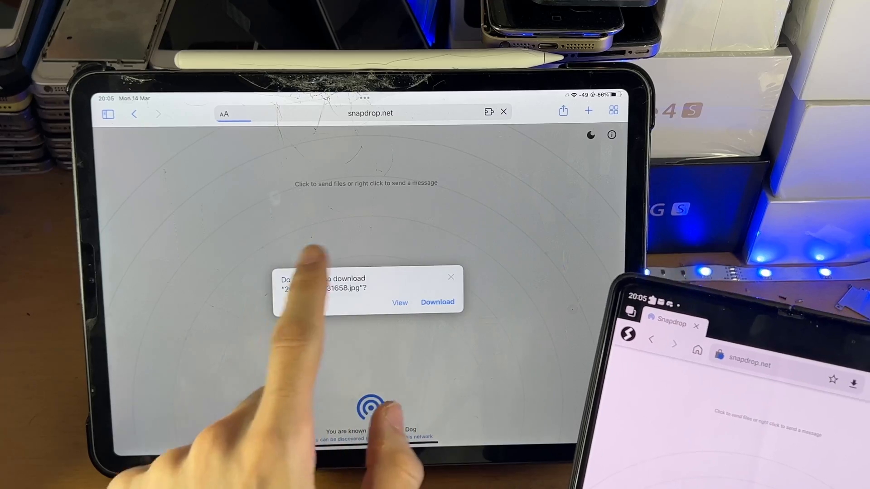
left_click(437, 301)
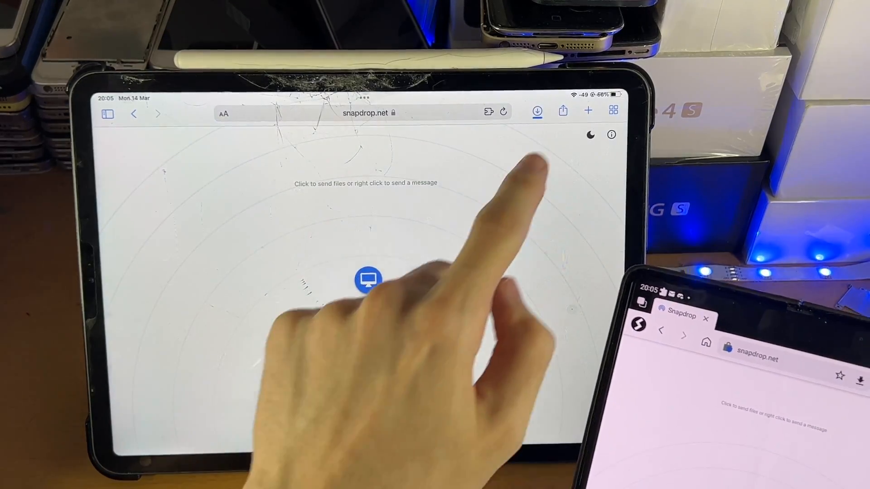
left_click(536, 111)
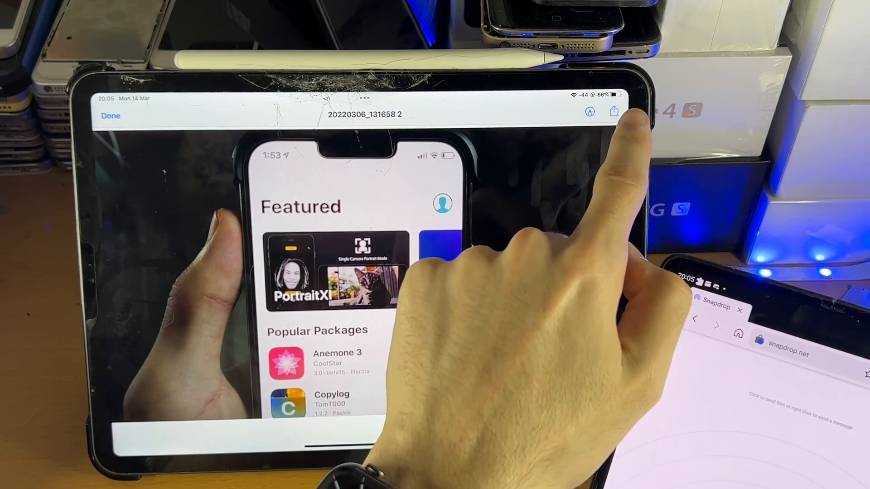
left_click(614, 111)
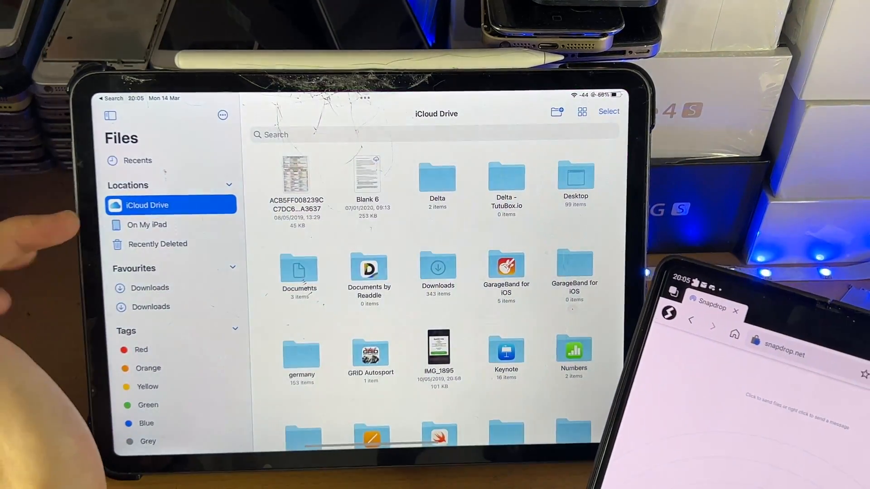
Open Files' Downloads folder and rearrange its view to locate the received photo
left_click(146, 225)
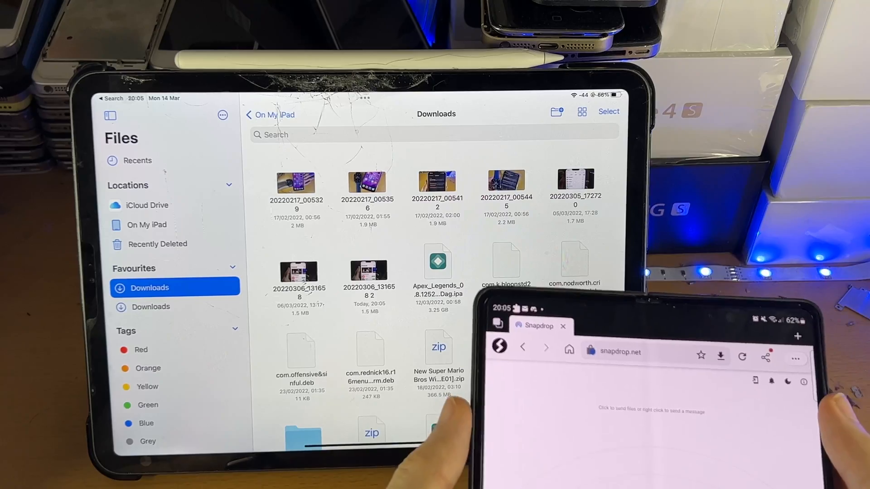
left_click(581, 112)
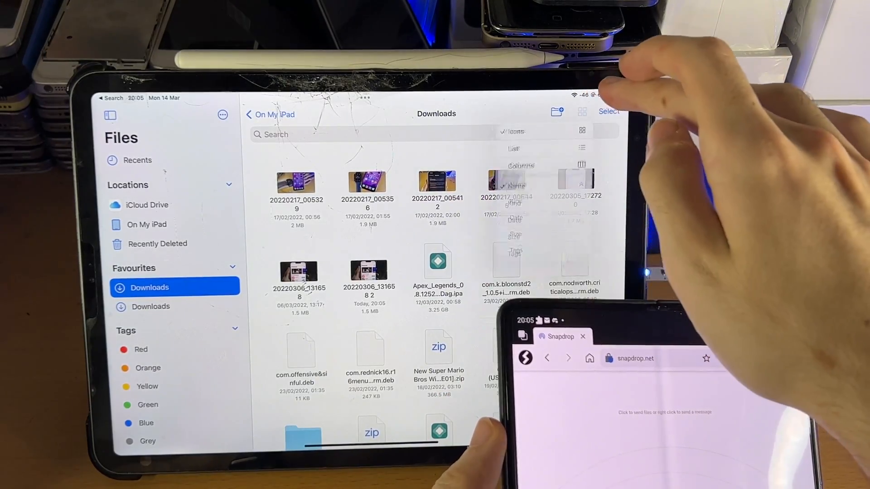
left_click(582, 112)
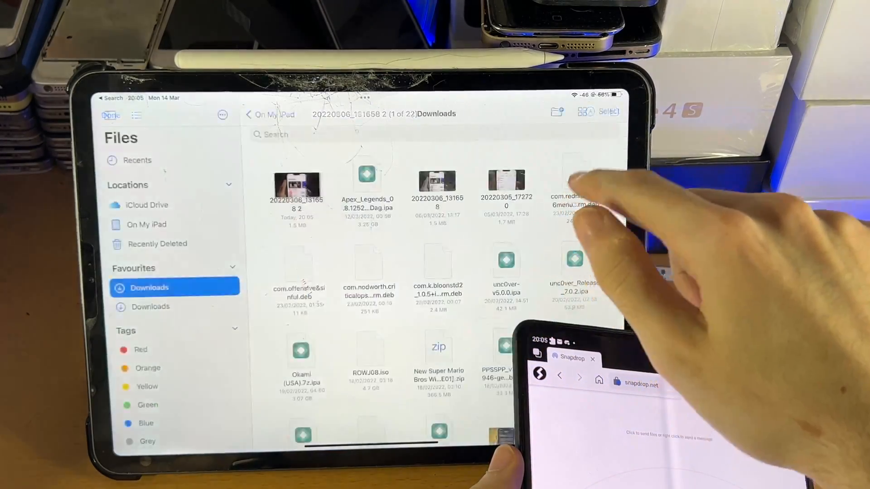
left_click(608, 111)
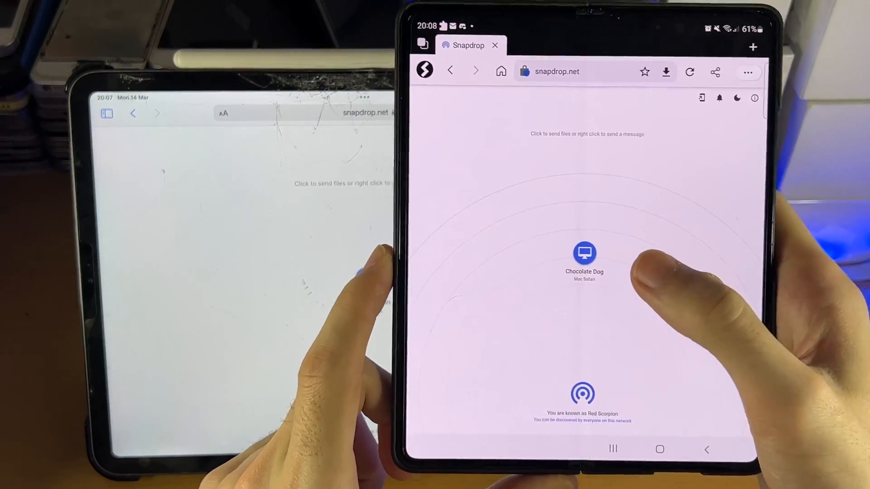
Target the iPad in Android Snapdrop and pick five photos from Files to send
left_click(584, 253)
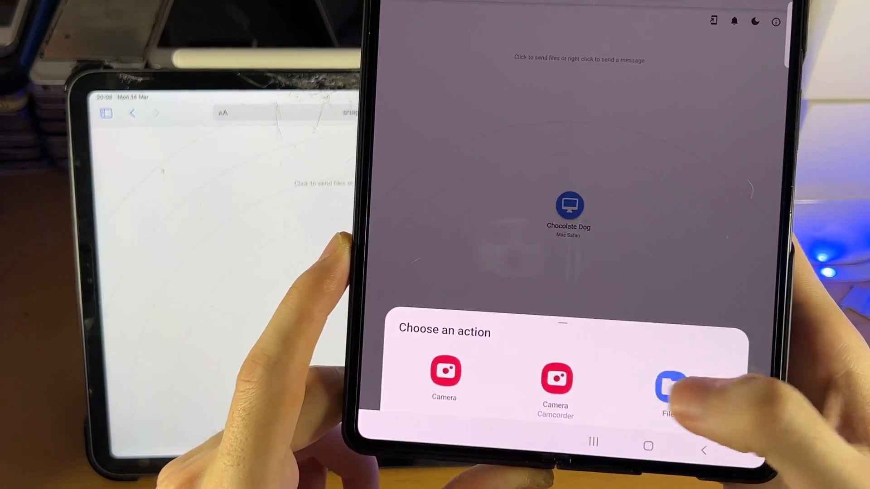
left_click(669, 388)
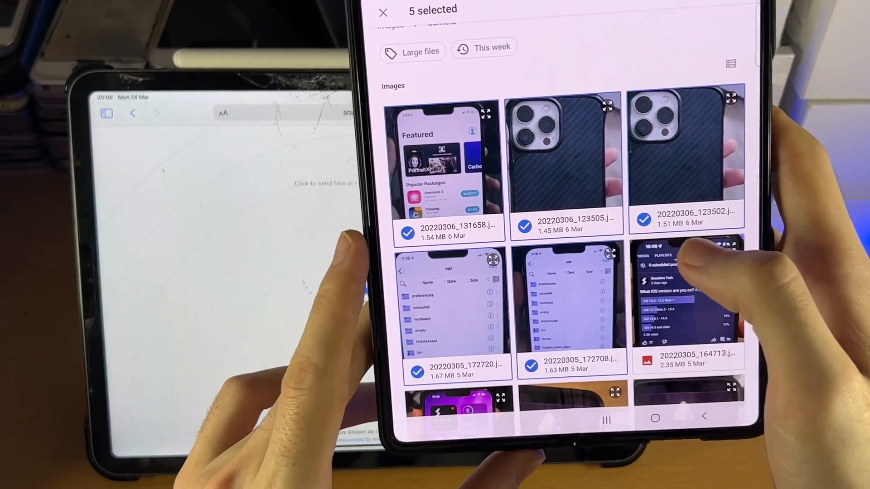
left_click(733, 65)
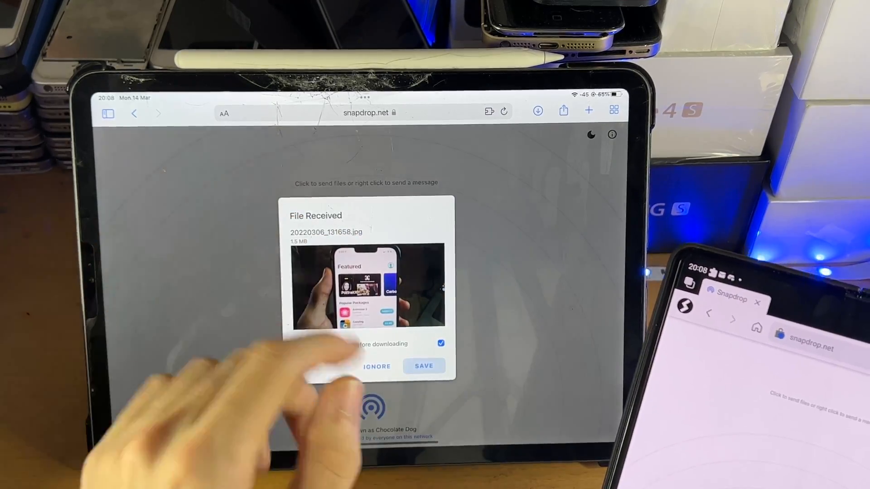
Save and download the incoming photos, including 20220305_172708.jpg, on the iPad
left_click(424, 366)
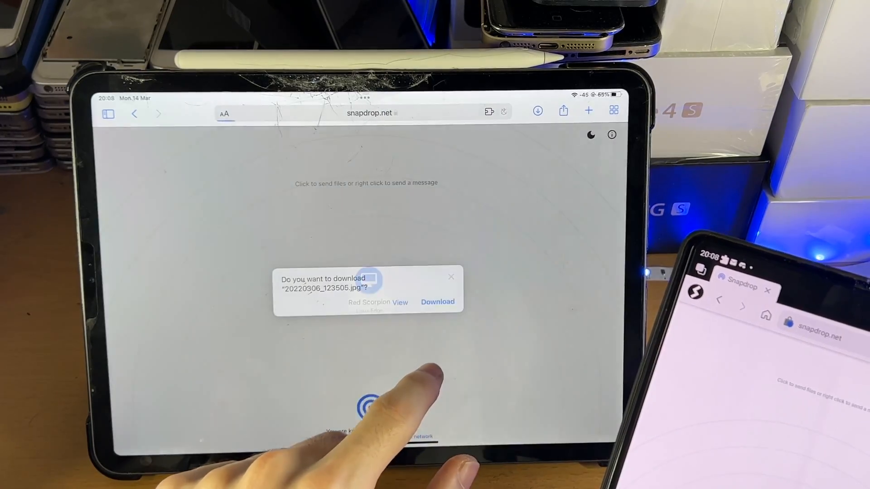
left_click(437, 301)
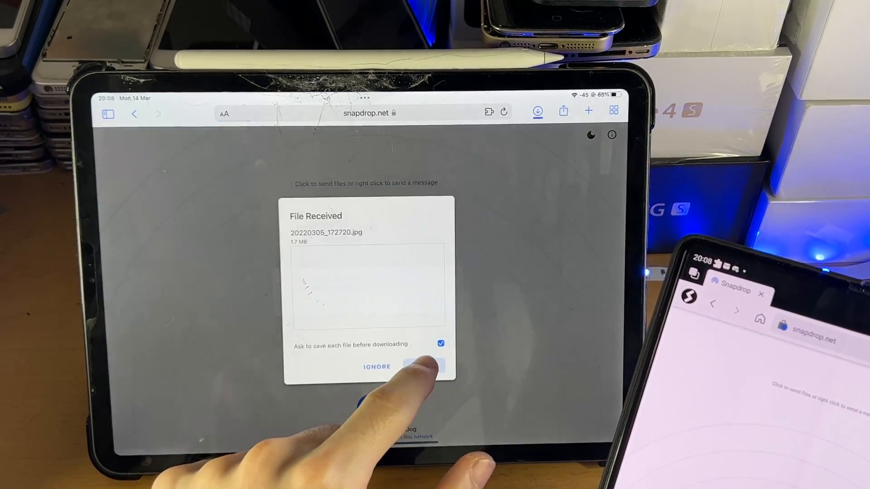
left_click(422, 368)
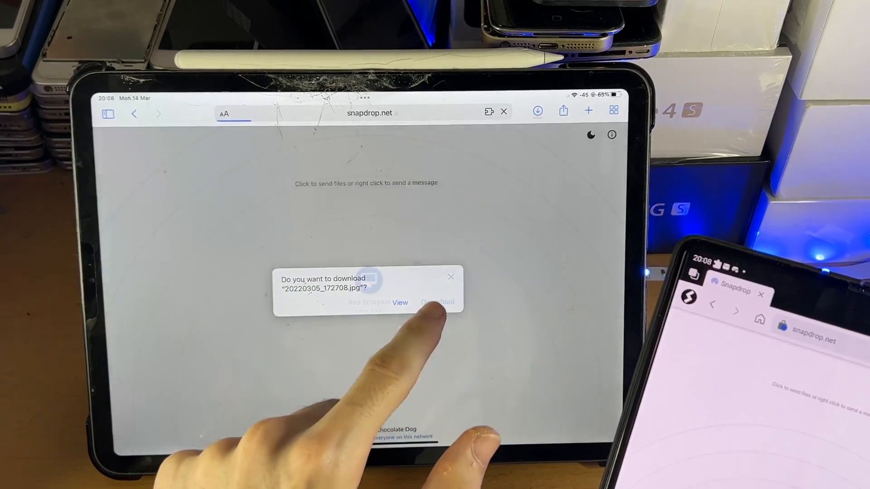
left_click(438, 301)
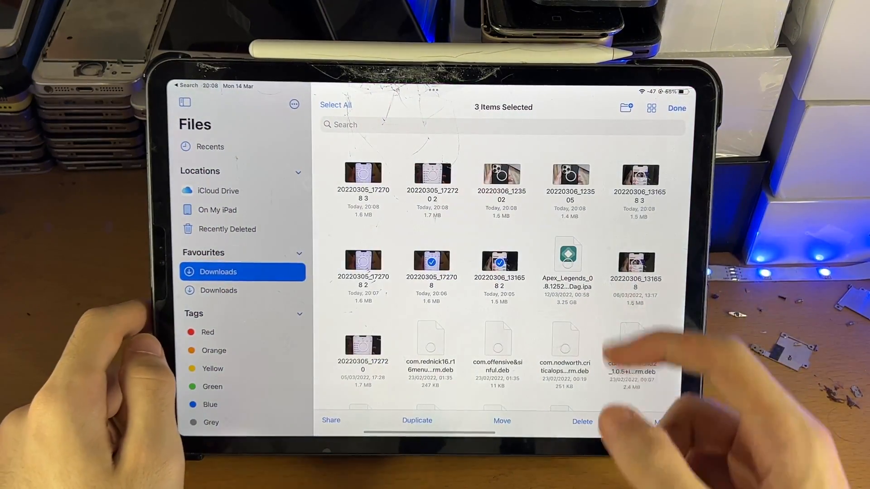
Clear the existing file selection in the Downloads folder
left_click(677, 108)
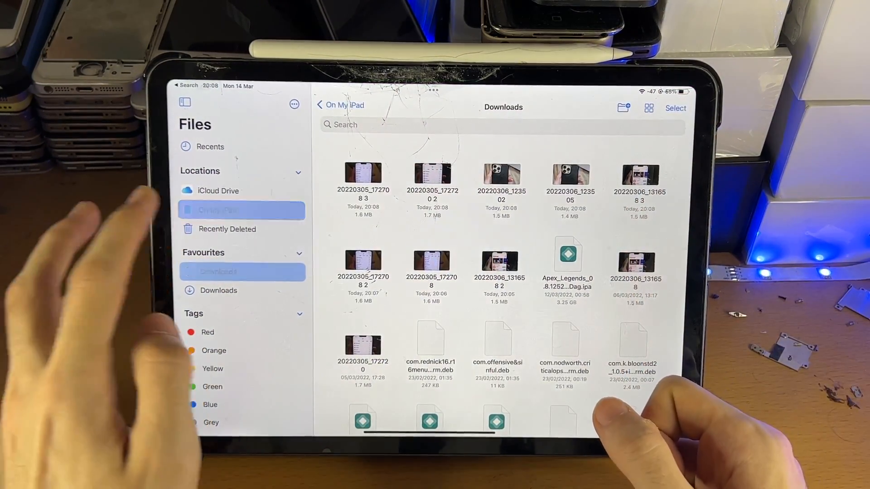
left_click(218, 272)
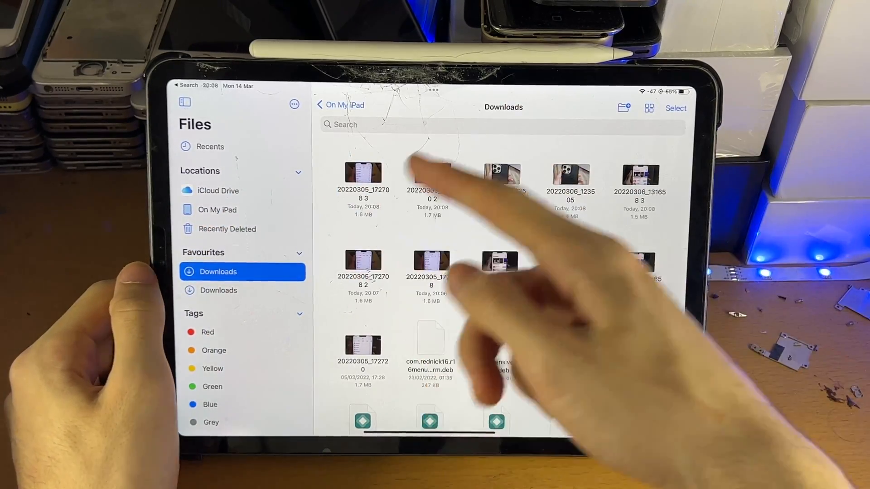
left_click(648, 108)
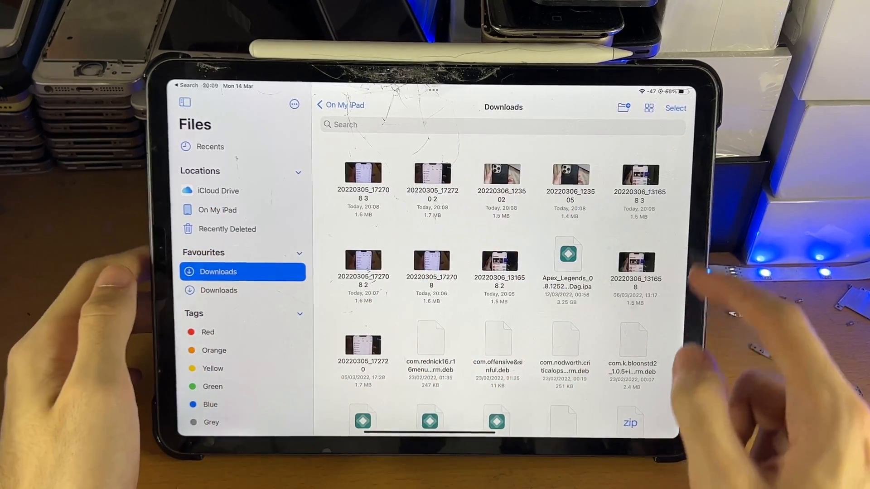
Select the received photos in Downloads and share the ten chosen items
left_click(675, 108)
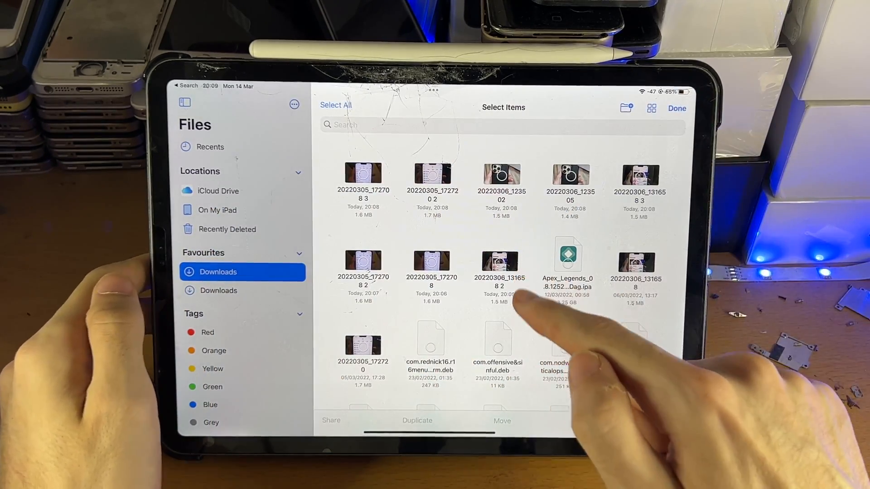
left_click(640, 174)
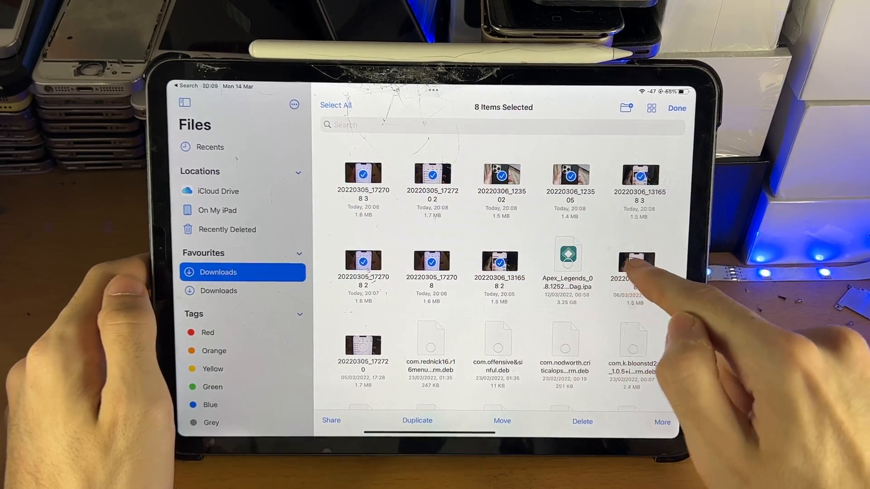
left_click(636, 261)
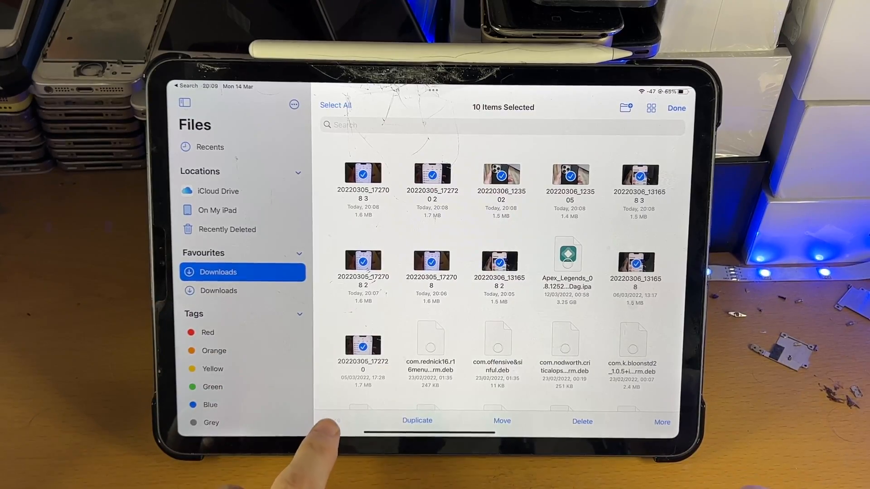
left_click(331, 420)
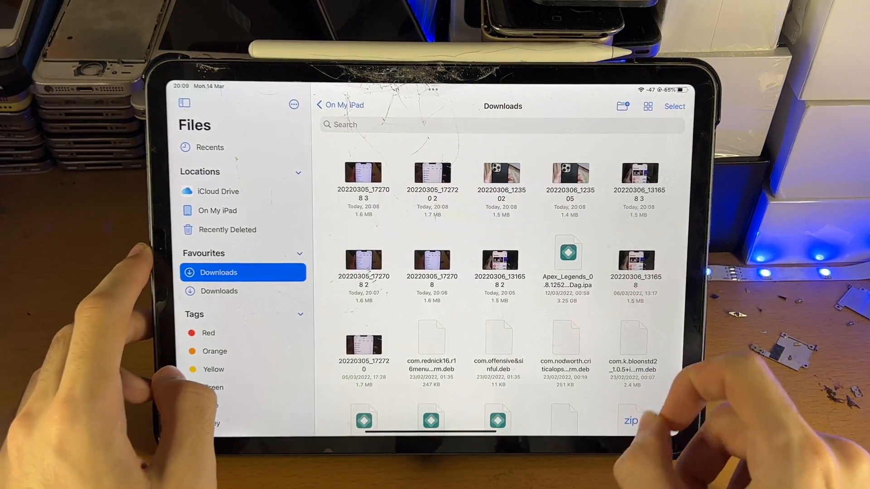
Switch the Downloads folder in Files back into Select mode
left_click(675, 106)
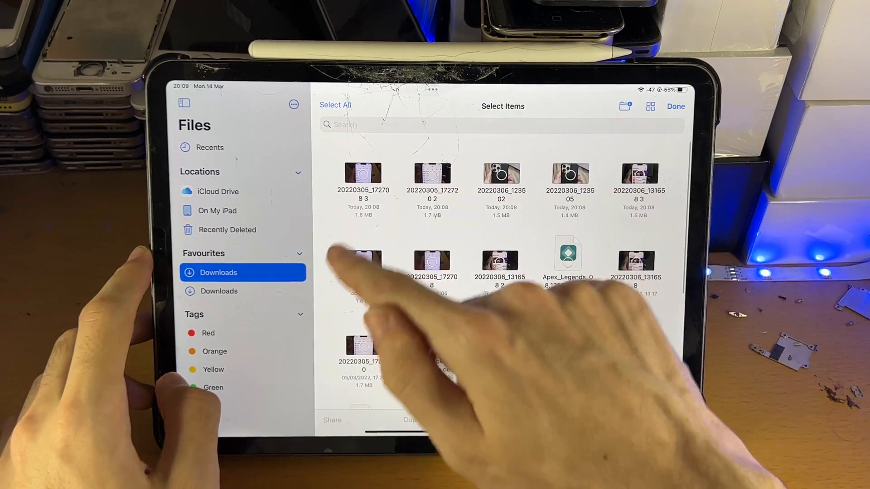